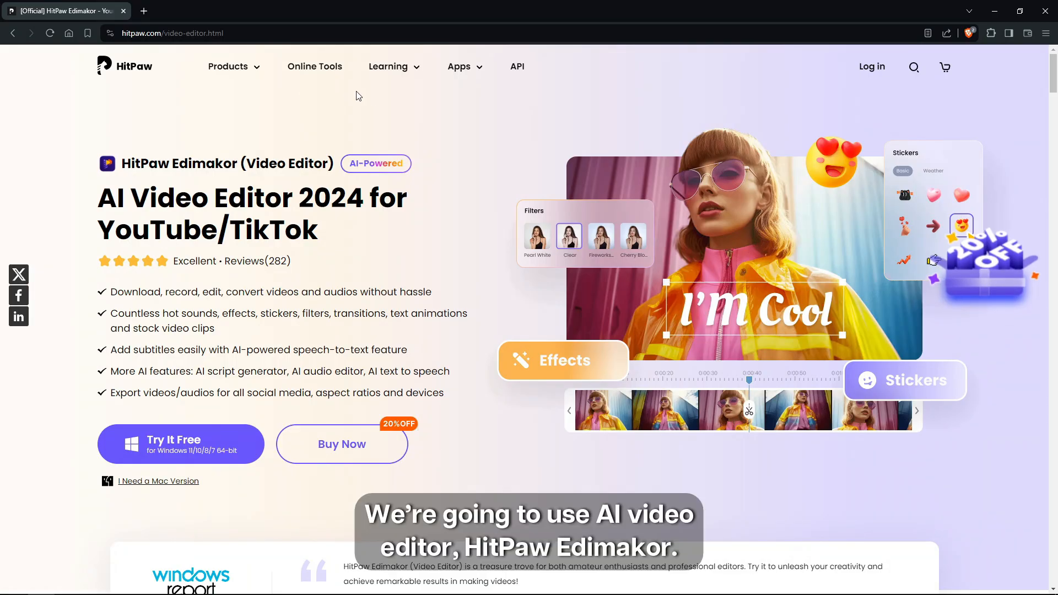
- Import the City Lights and Departure Lounge videos, checking the Download tab before returning to media
scroll(down, 3)
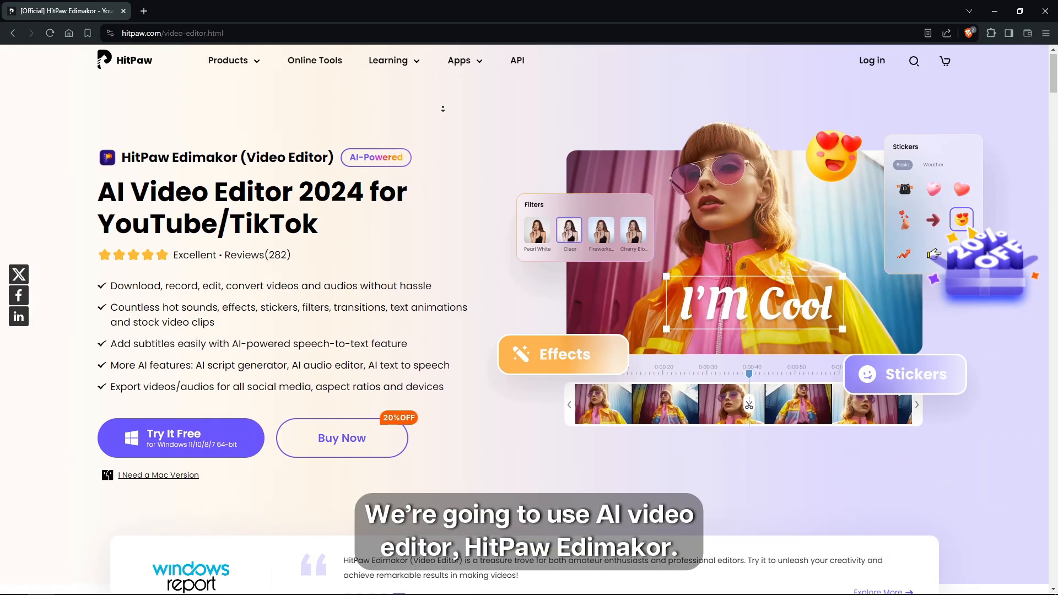
scroll(down, 3)
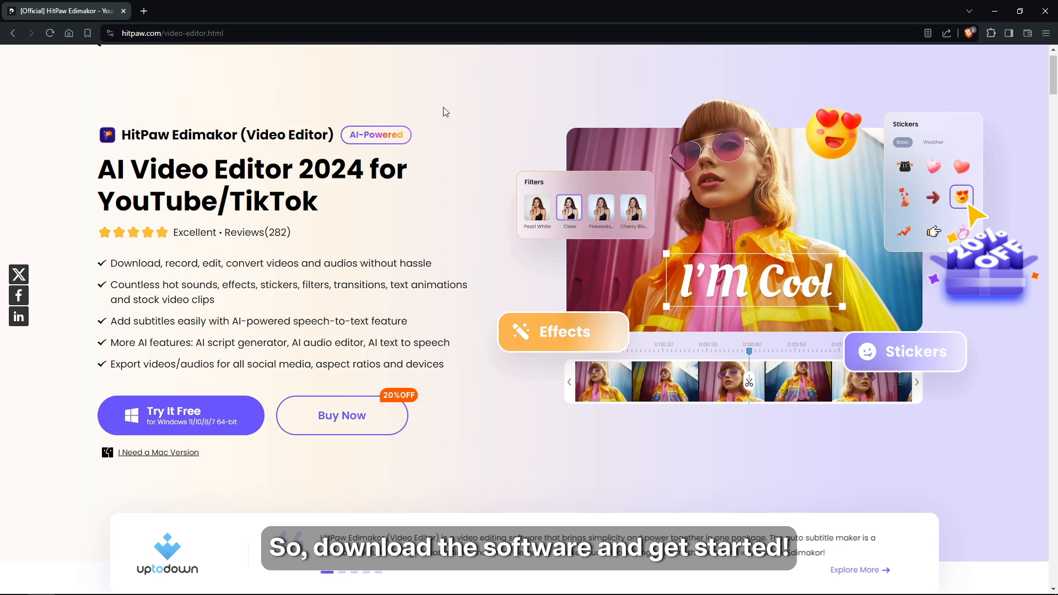
click(180, 415)
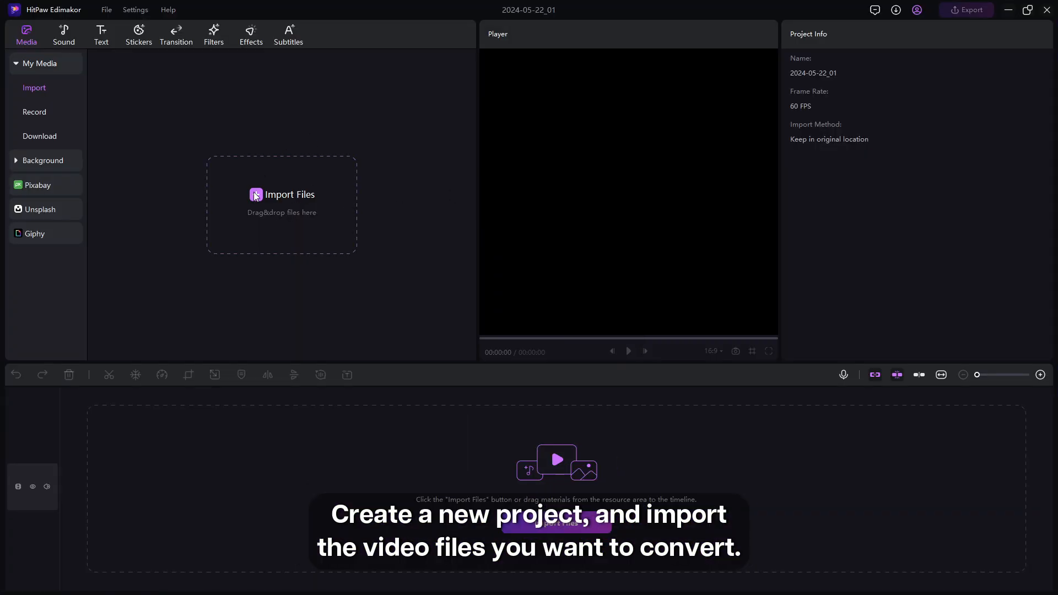
click(282, 195)
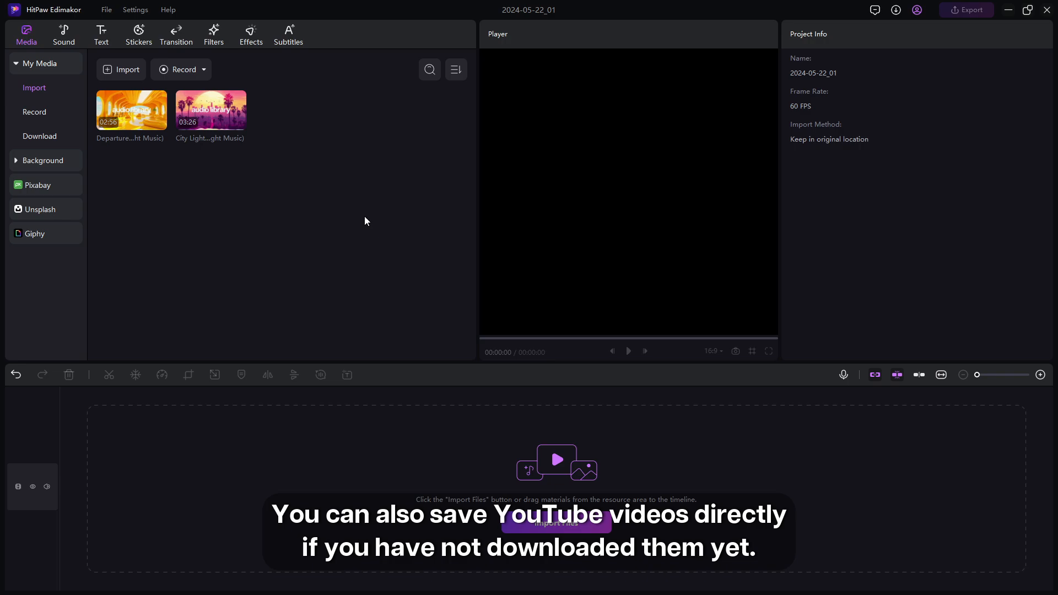
click(39, 136)
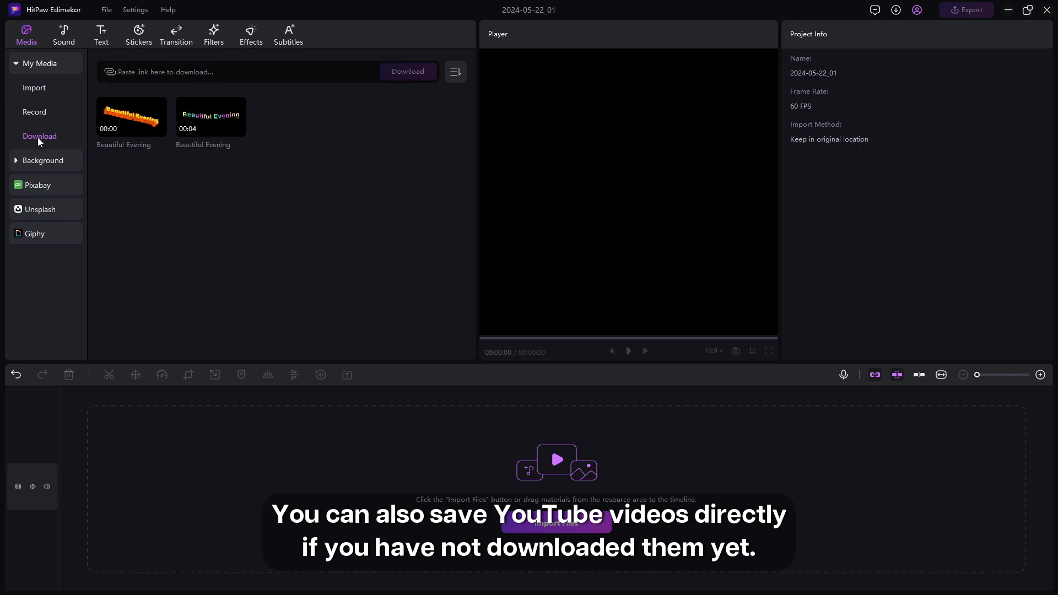
click(408, 71)
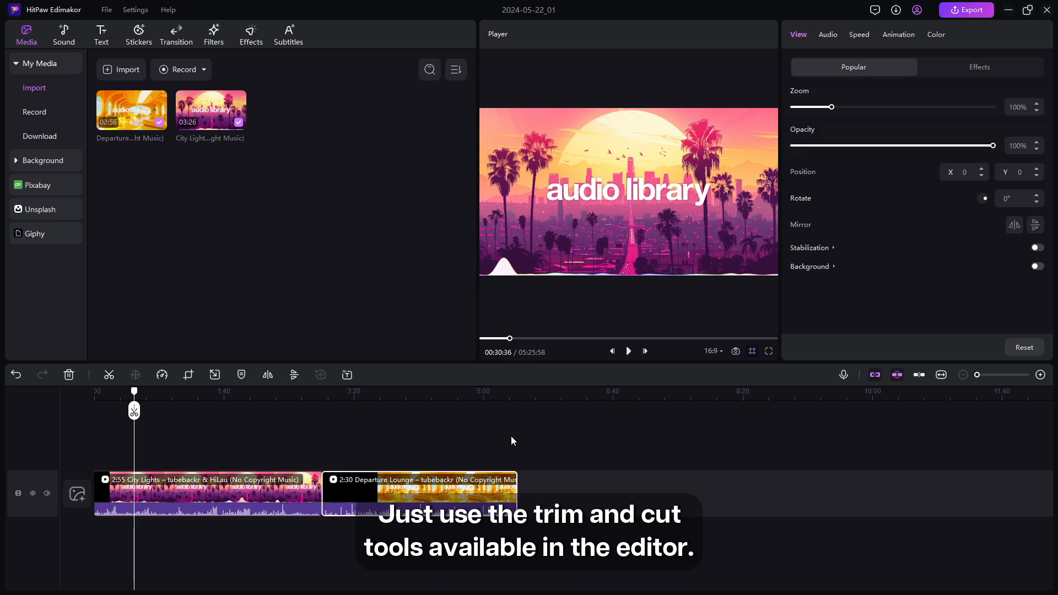
- Give the Departure Lounge clip 83% volume in Audio settings and 0.6x in Speed settings
click(827, 35)
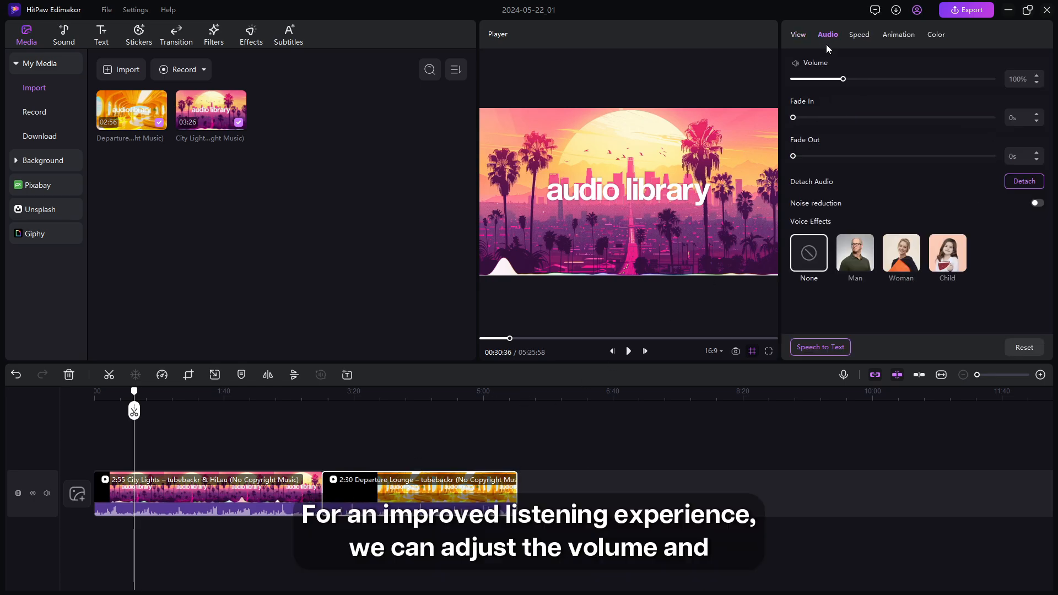
drag(843, 78, 833, 79)
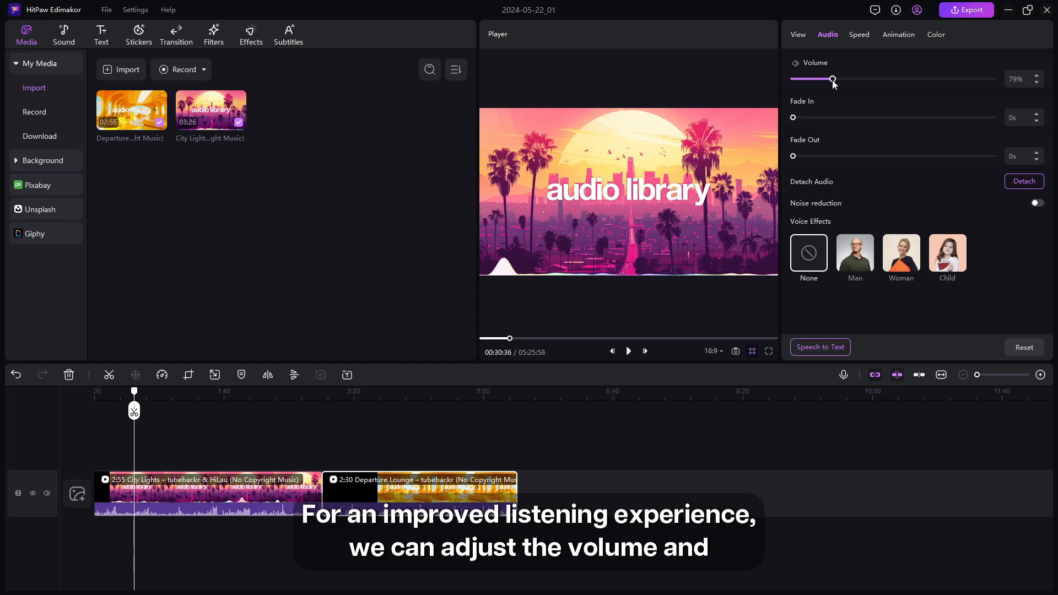
drag(815, 79, 835, 79)
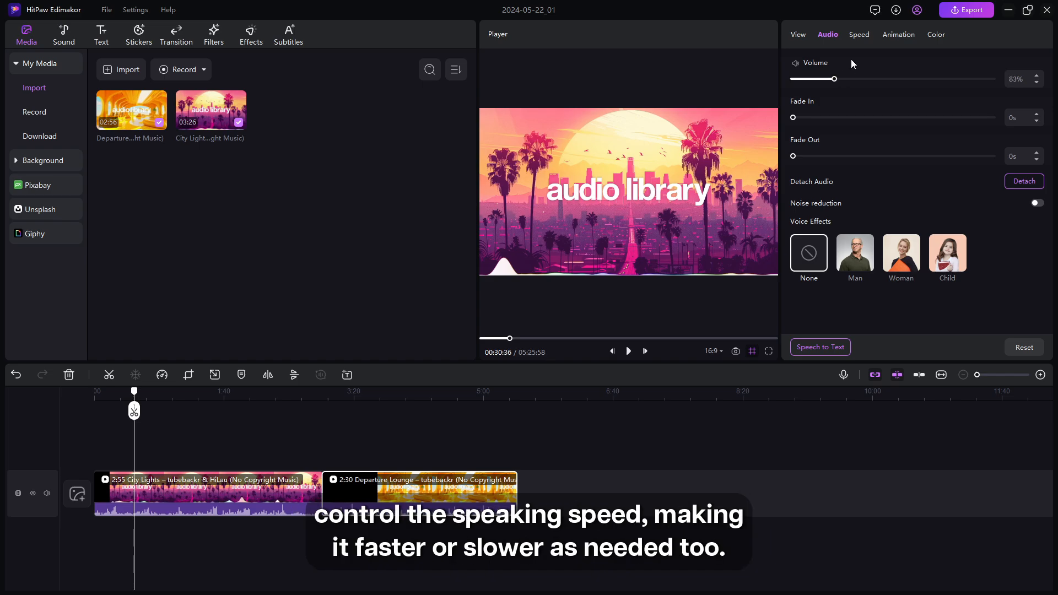
click(859, 34)
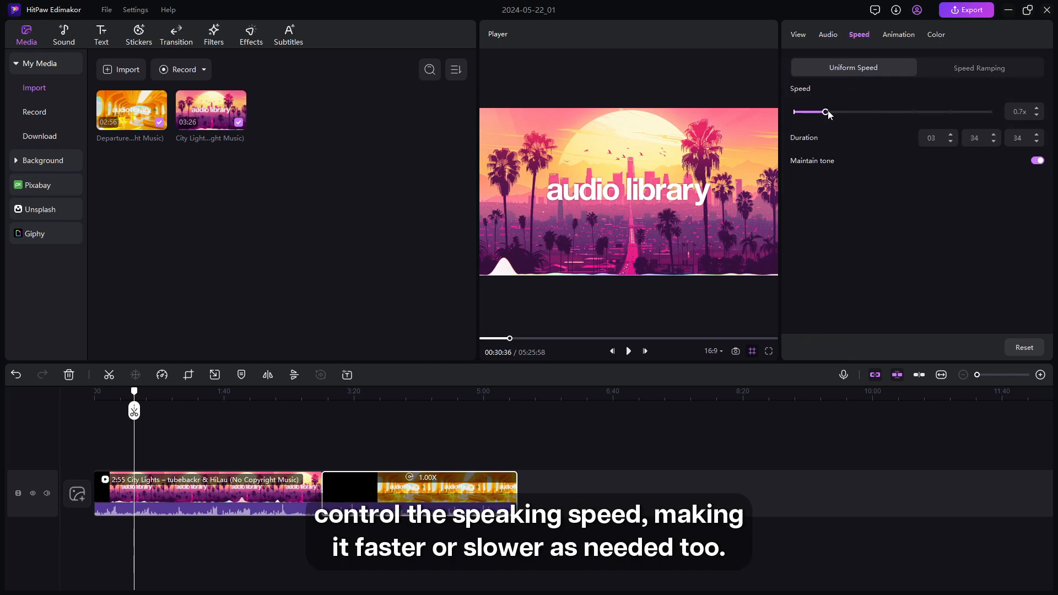
drag(826, 111, 815, 112)
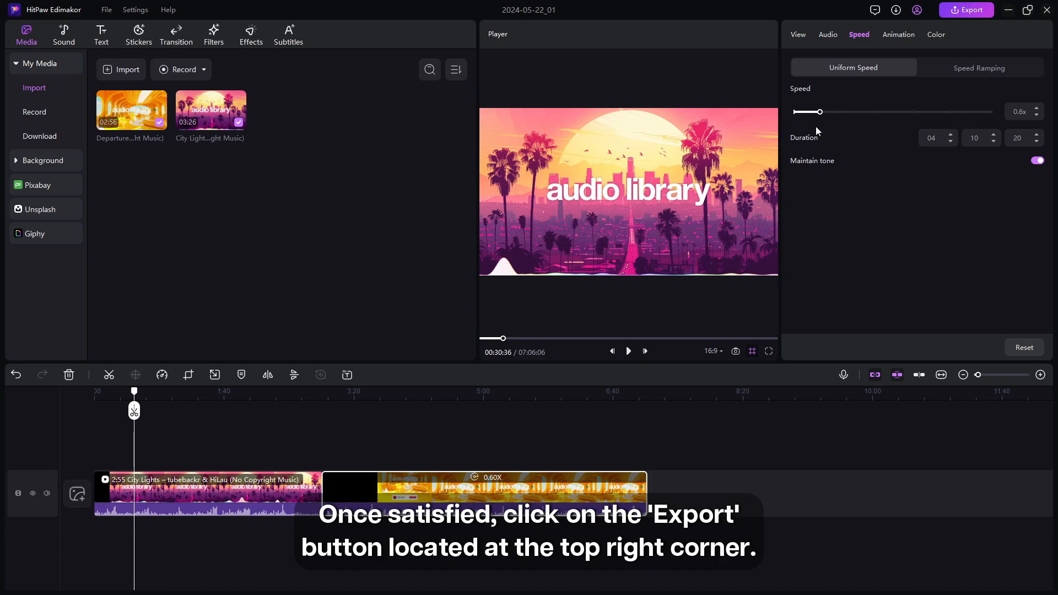
mouse_move(988, 22)
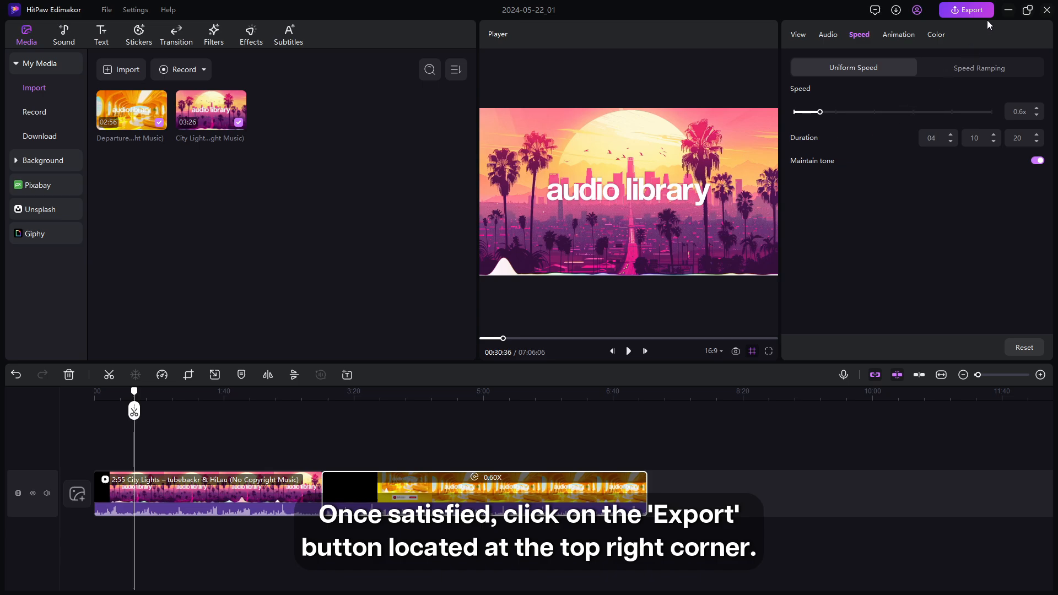
- Choose audio-only export with MP3 as the output format
click(966, 10)
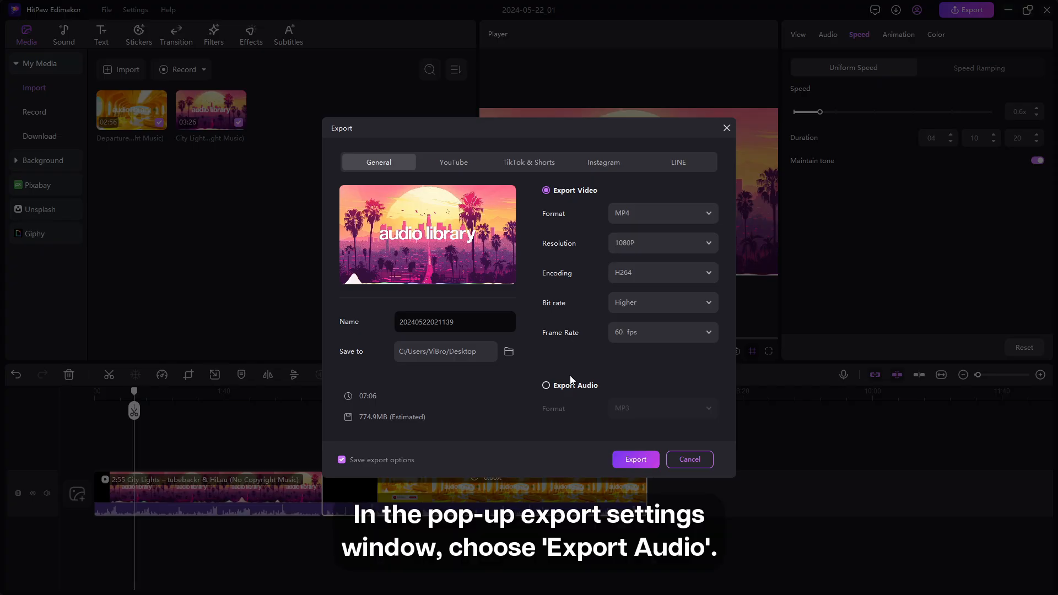
click(546, 385)
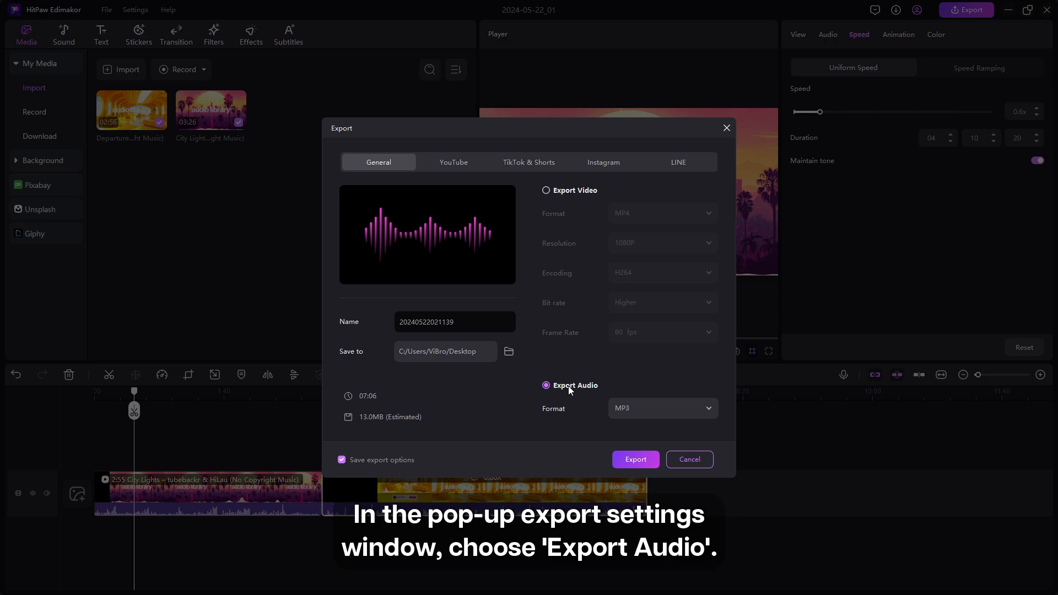
click(661, 408)
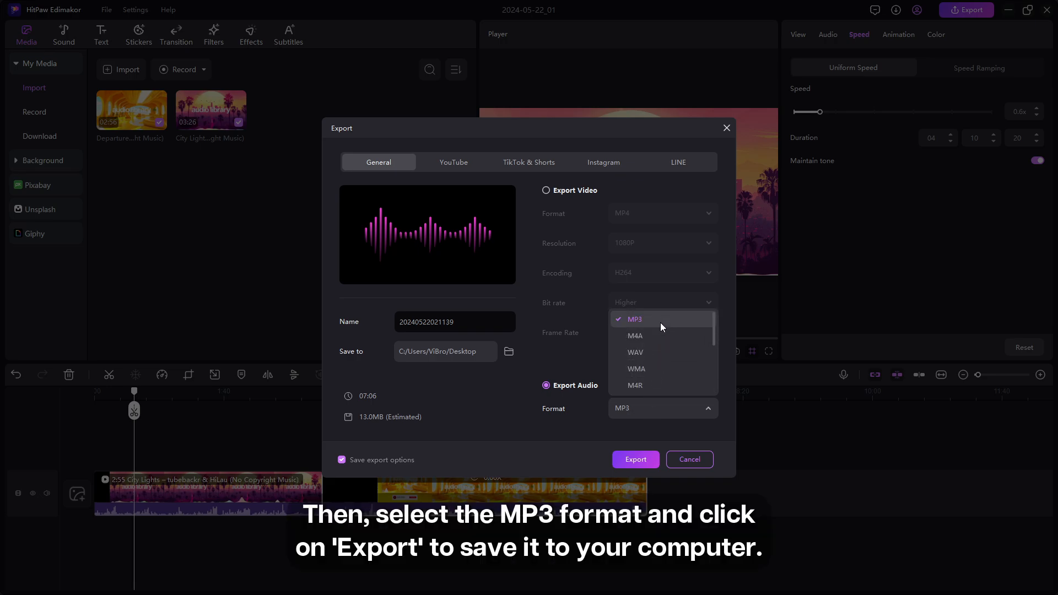
click(634, 460)
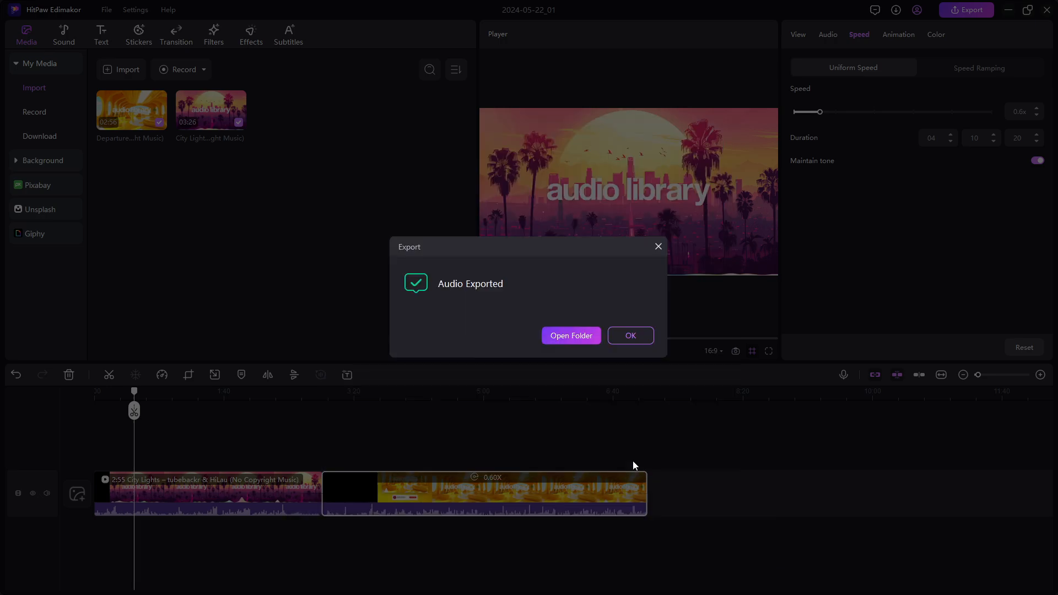
- Open the Desktop output folder, play Audio 12.mp3 skipping ahead, then close the player
click(570, 336)
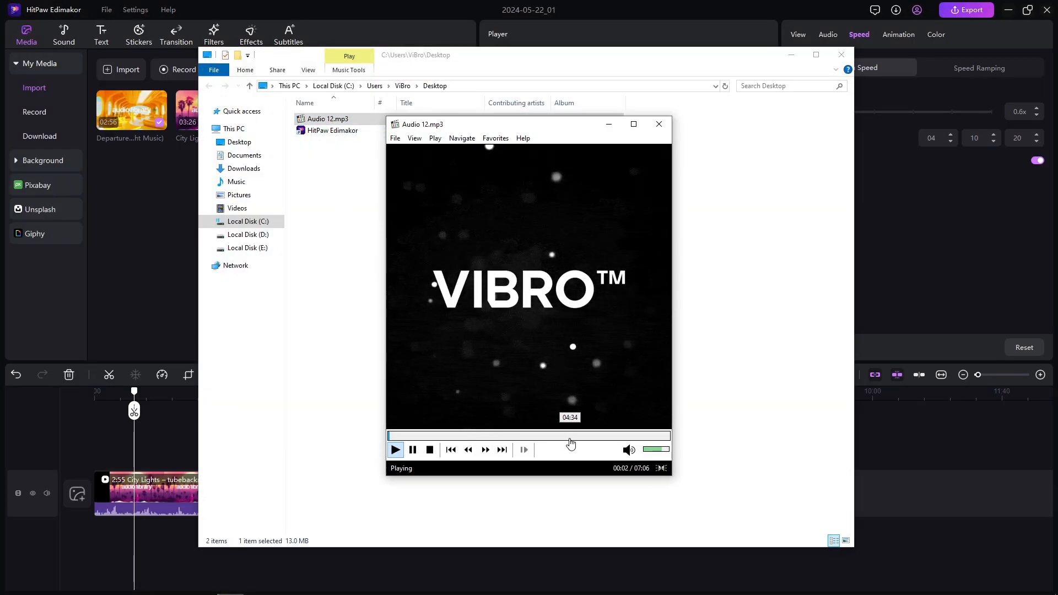
click(571, 435)
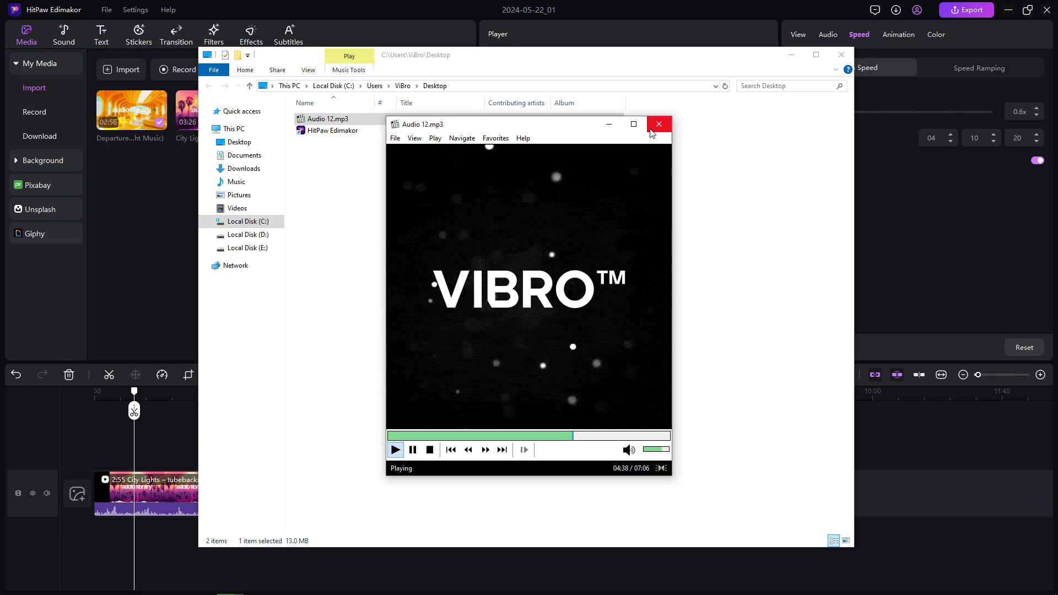
click(659, 124)
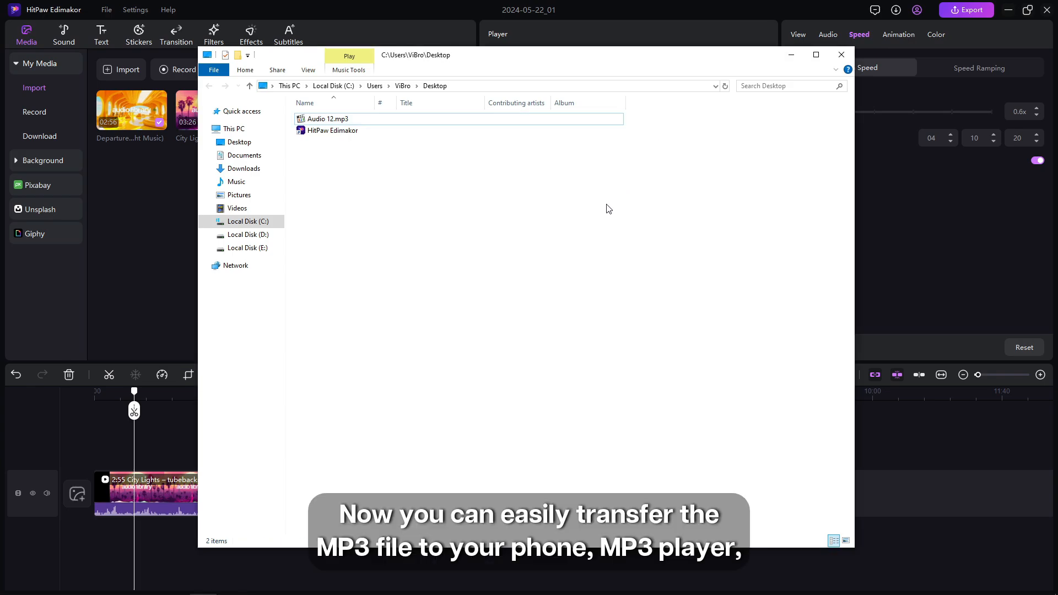